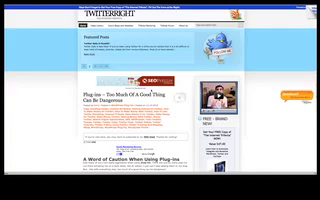
{"action": "scroll", "scroll_direction": "down", "scroll_amount": 3}
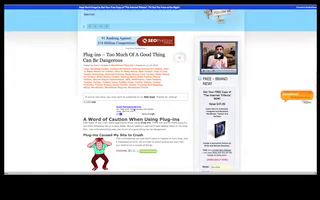
{"action": "scroll", "scroll_direction": "down", "scroll_amount": 3}
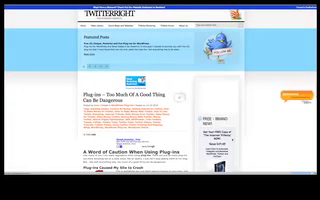
{"action": "scroll", "scroll_direction": "down", "scroll_amount": 3}
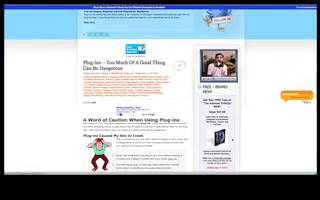
{"action": "scroll", "scroll_direction": "down", "scroll_amount": 3}
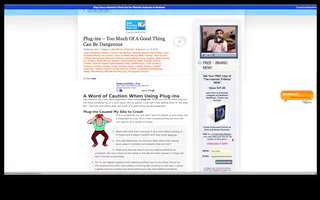
{"action": "scroll", "scroll_direction": "down", "scroll_amount": 3}
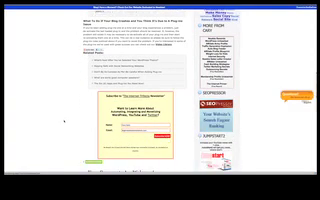
{"action": "scroll", "scroll_direction": "down", "scroll_amount": 3}
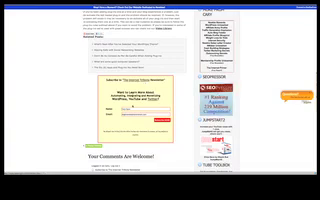
{"action": "scroll", "scroll_direction": "down", "scroll_amount": 3}
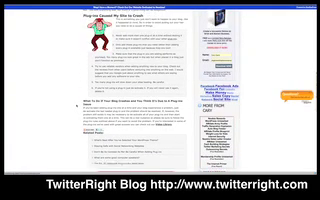
{"action": "scroll", "scroll_direction": "down", "scroll_amount": 3}
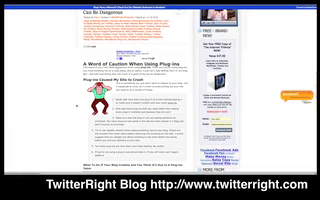
{"action": "scroll", "scroll_direction": "up", "scroll_amount": 3}
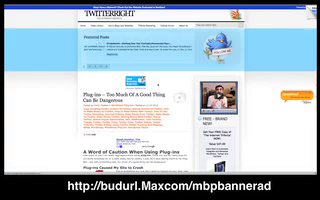
{"action": "scroll", "scroll_direction": "down", "scroll_amount": 3}
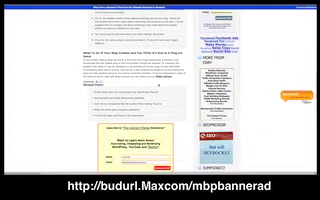
{"action": "scroll", "scroll_direction": "down", "scroll_amount": 3}
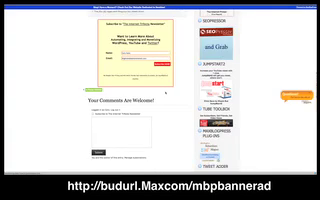